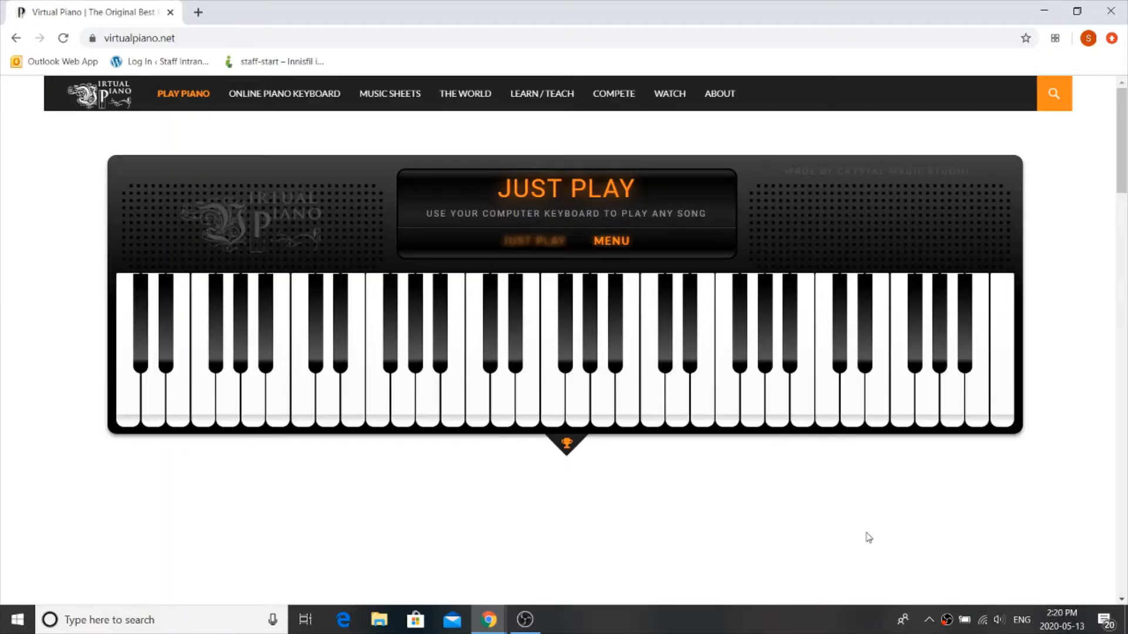
{"action": "mouse_move", "coordinate": [439, 514]}
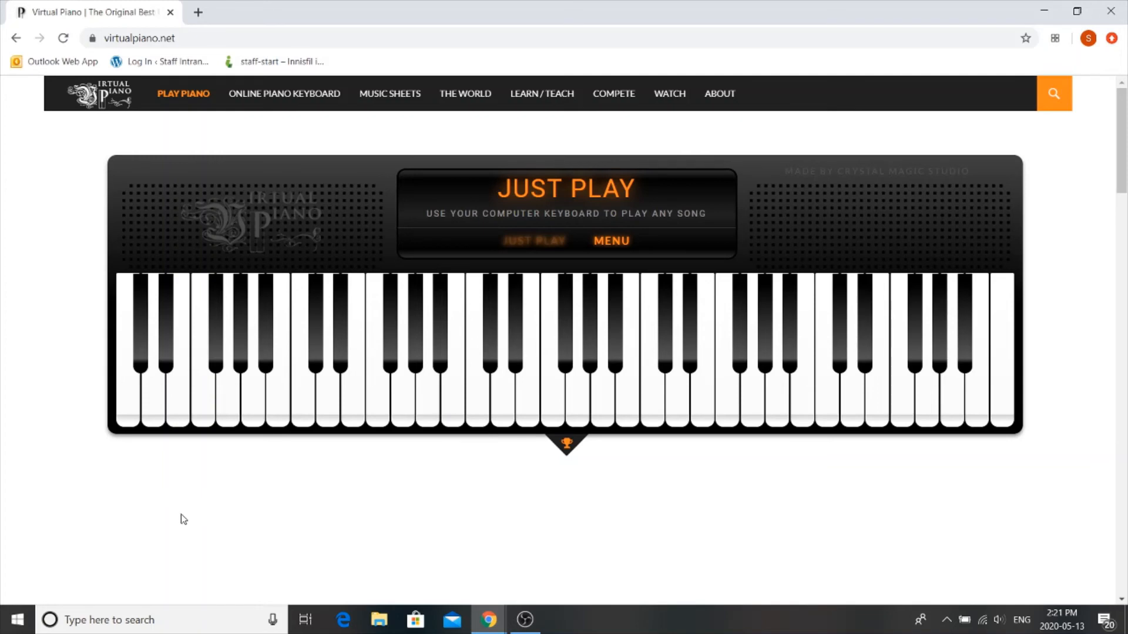
{"action": "mouse_move", "coordinate": [248, 545]}
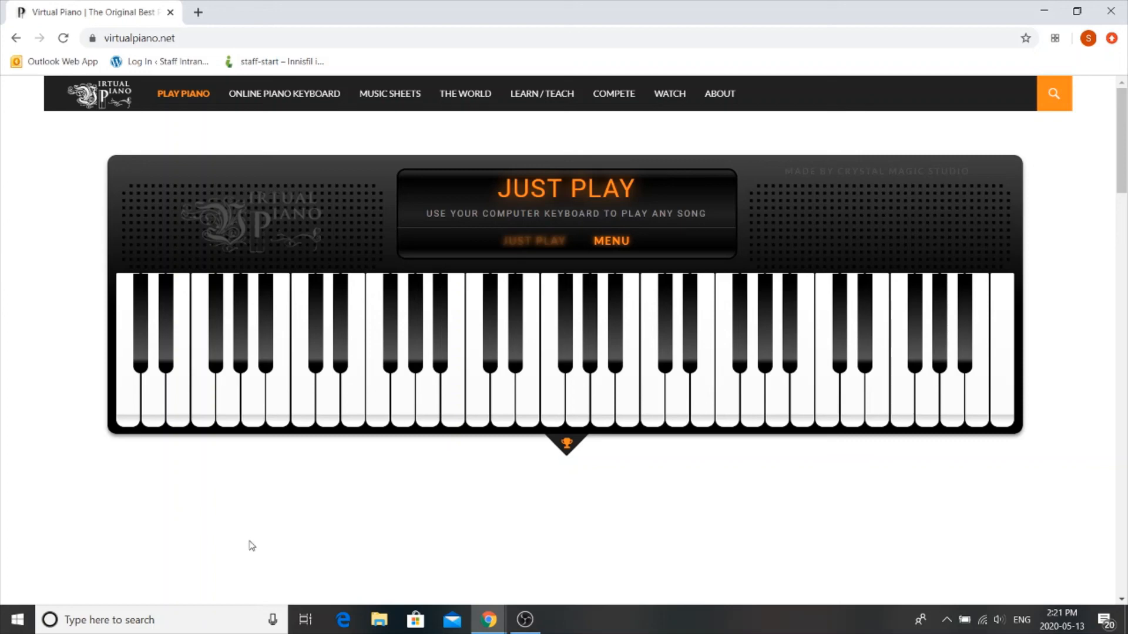
{"action": "mouse_move", "coordinate": [527, 619]}
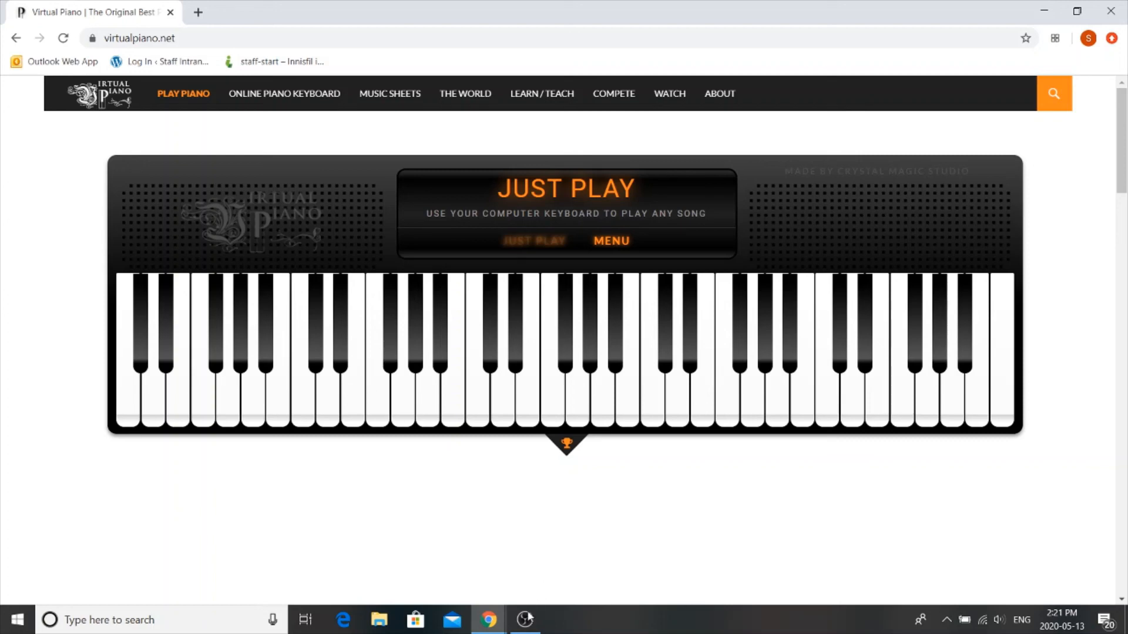